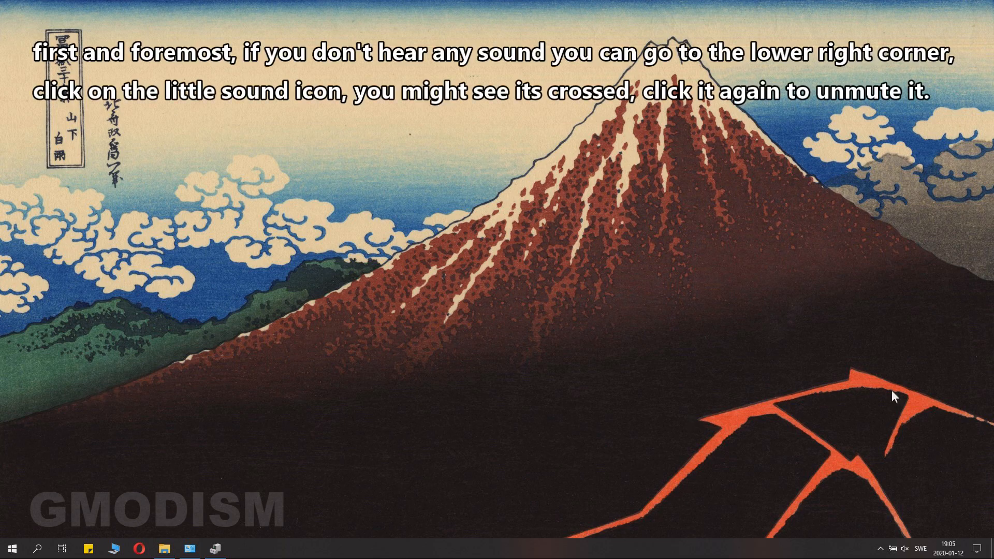
pyautogui.moveTo(922, 509)
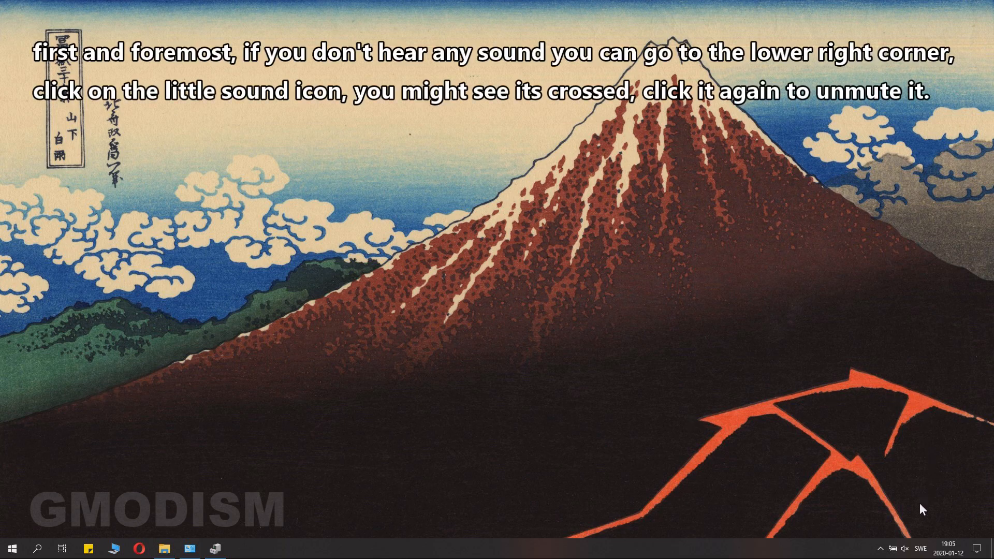
pyautogui.moveTo(905, 549)
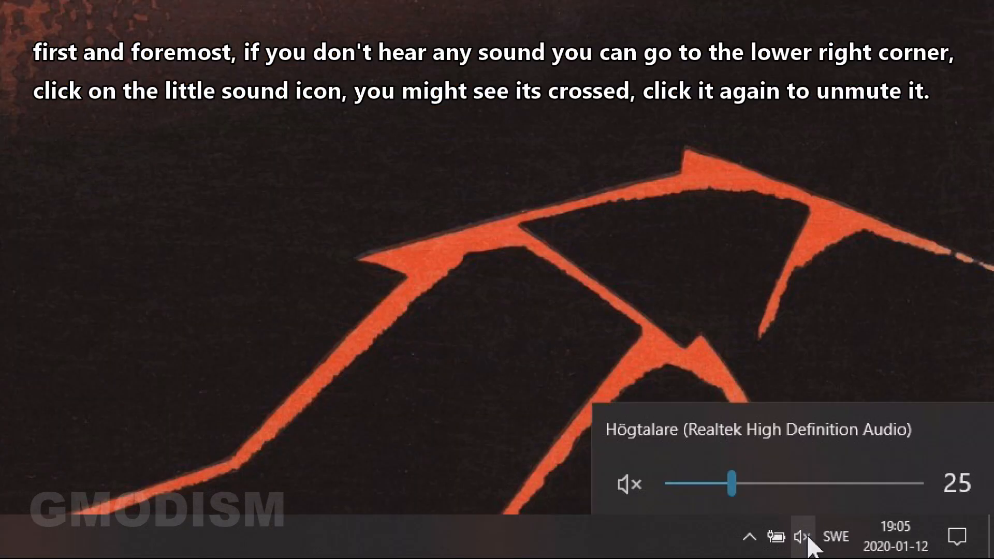
pyautogui.moveTo(629, 483)
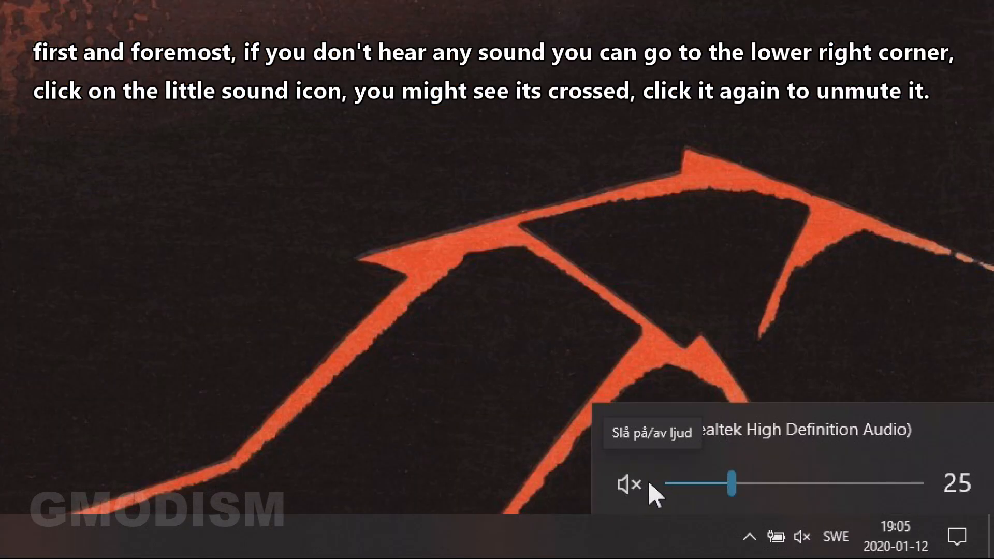
# Search Start for 'control panel' and launch Control Panel from the best match
pyautogui.click(629, 484)
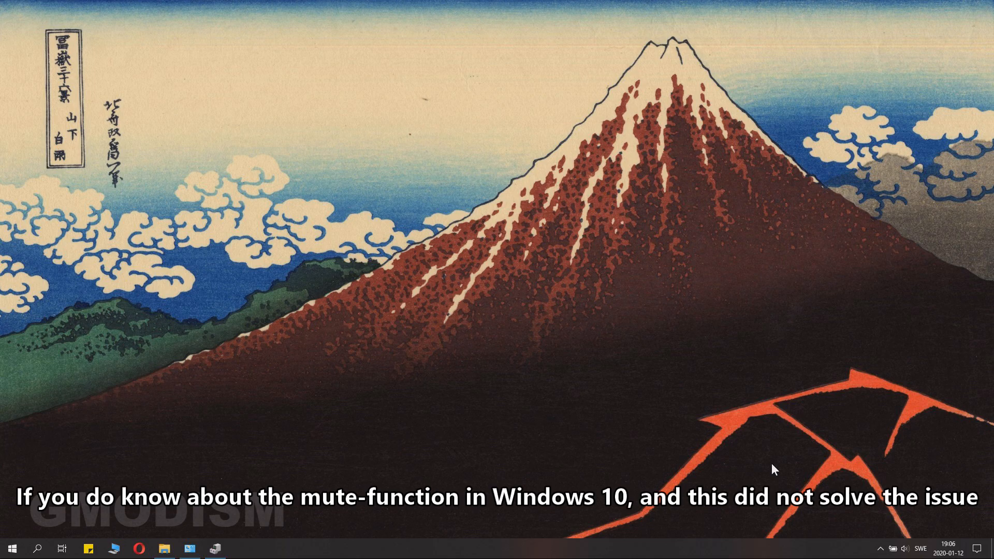
pyautogui.write('contro panel')
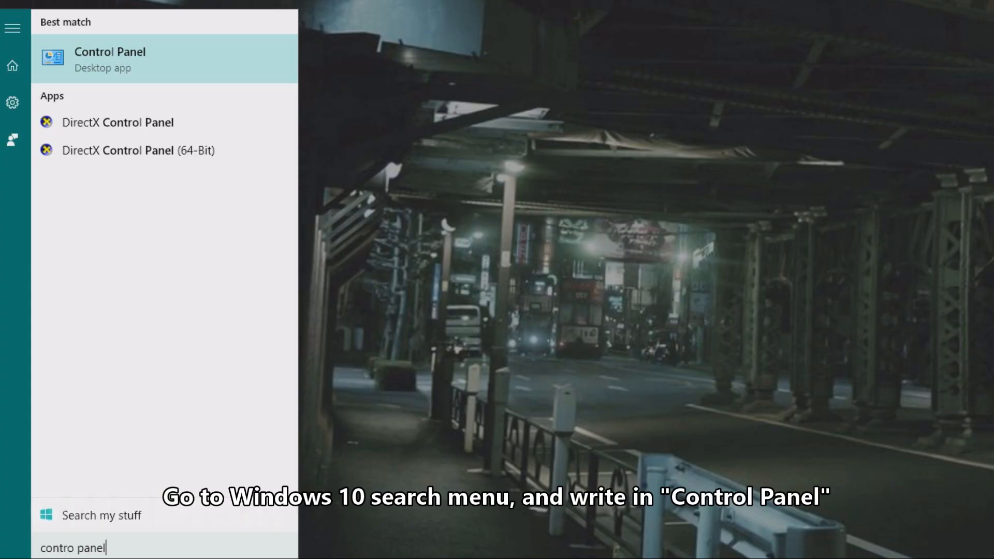
pyautogui.moveTo(184, 88)
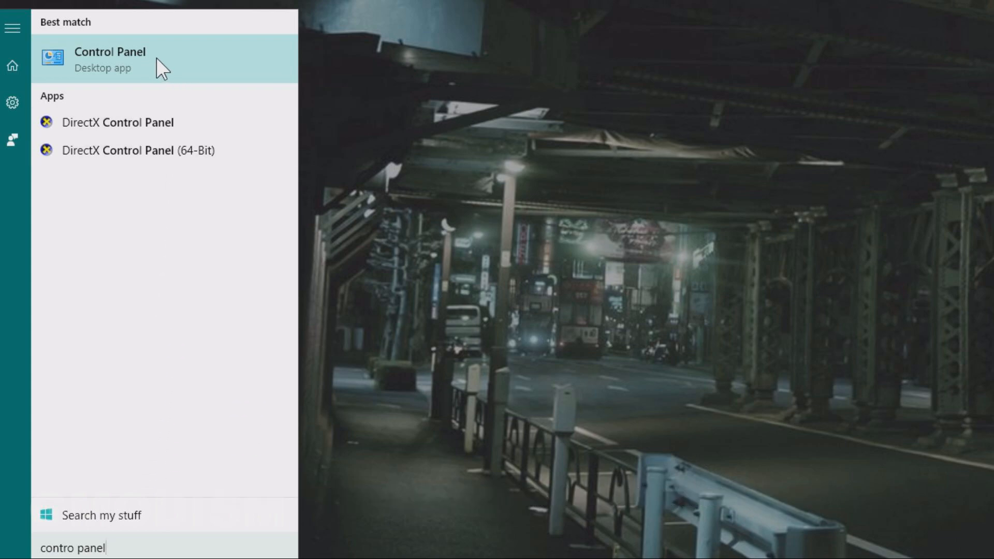
pyautogui.click(110, 60)
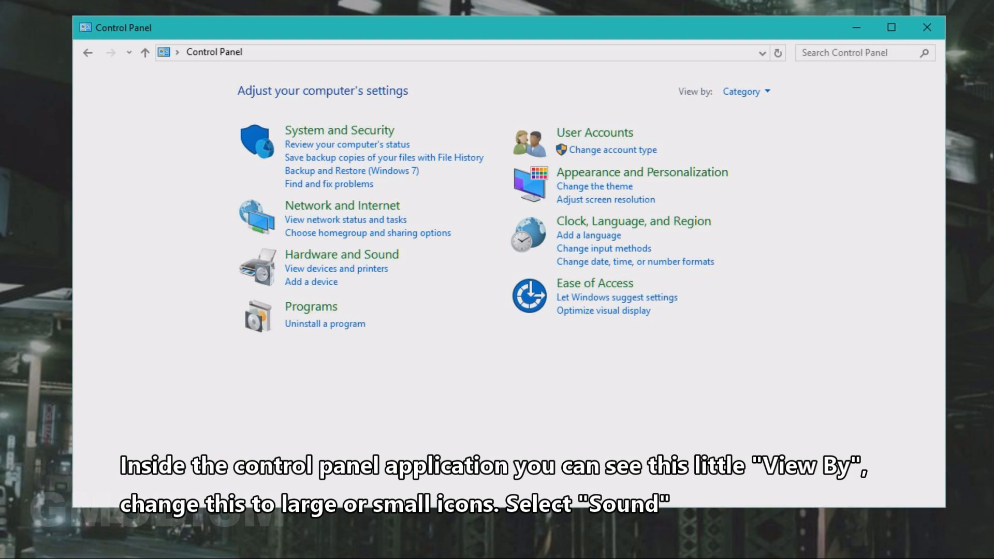
pyautogui.moveTo(677, 103)
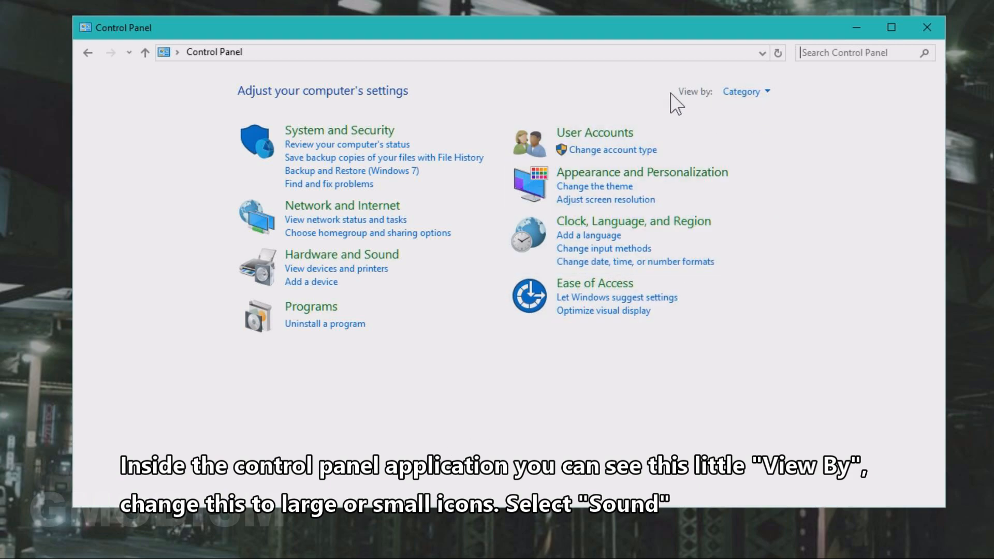
# Switch the Control Panel view from Category to Large icons
pyautogui.click(747, 91)
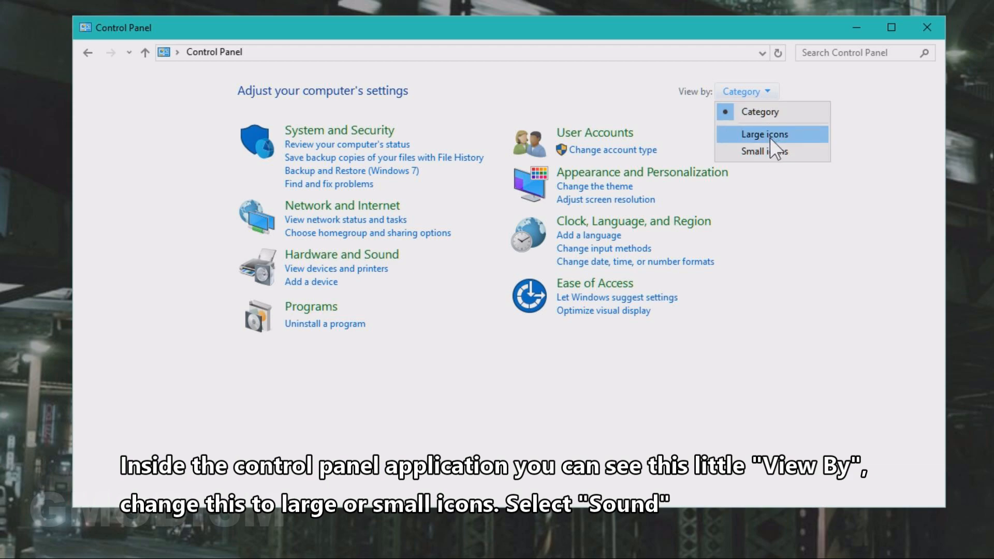
pyautogui.click(763, 133)
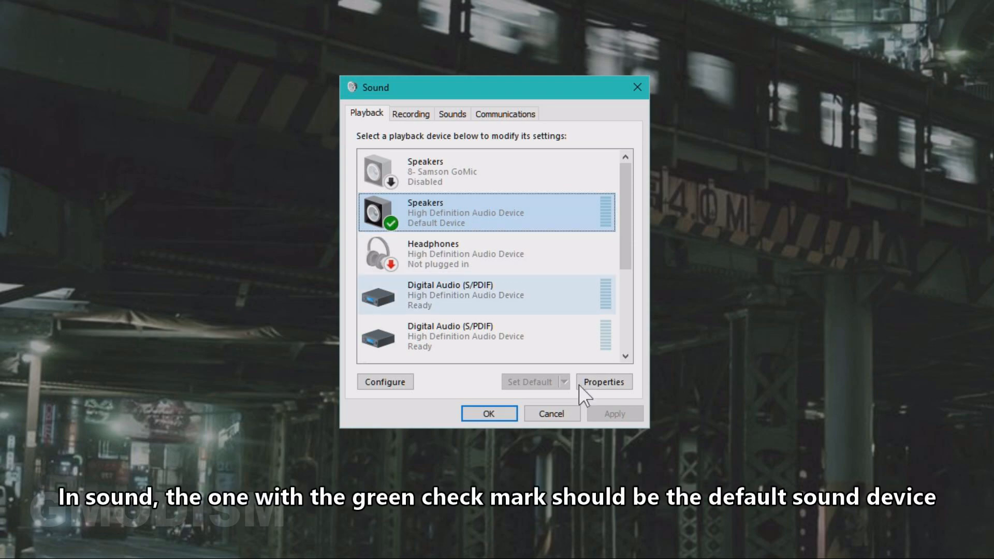
pyautogui.moveTo(511, 310)
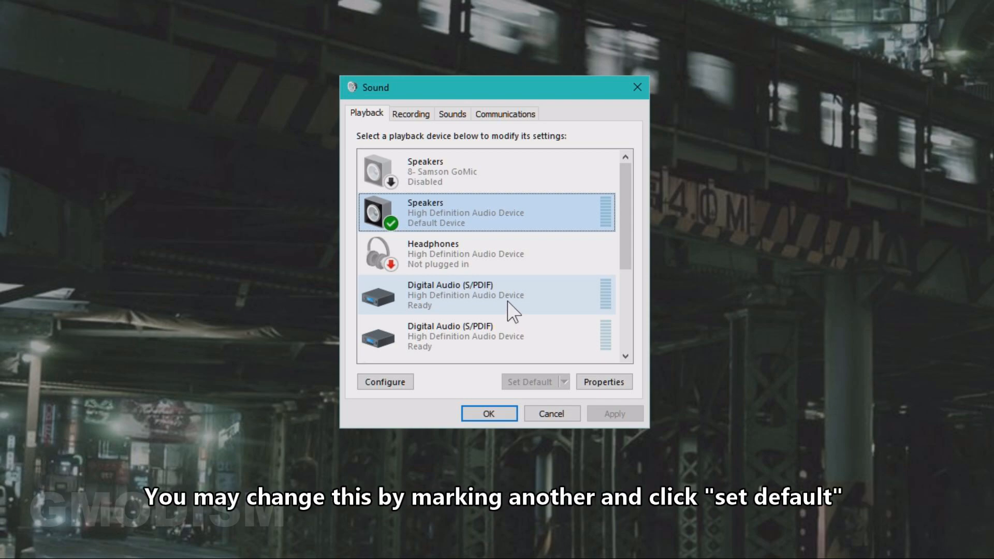
pyautogui.click(487, 295)
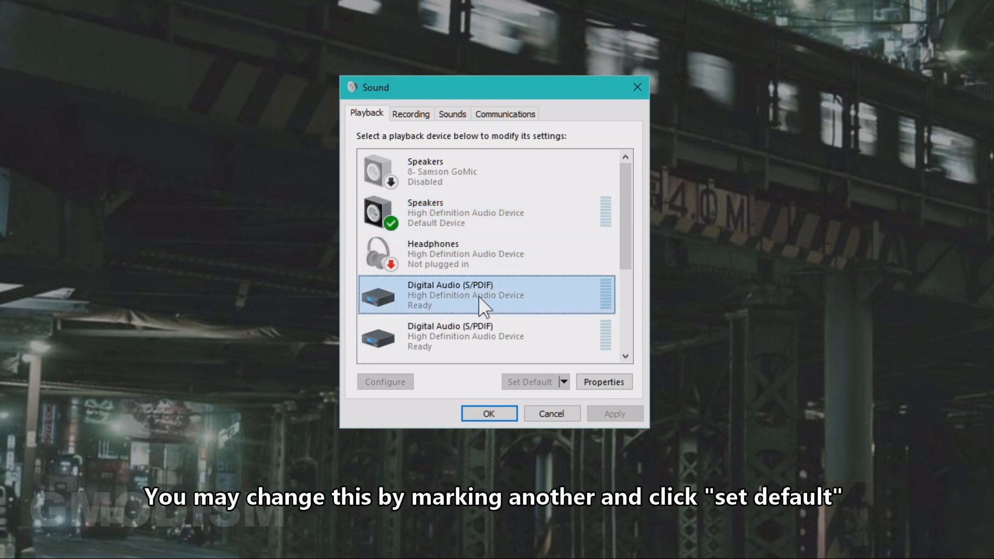
pyautogui.click(485, 213)
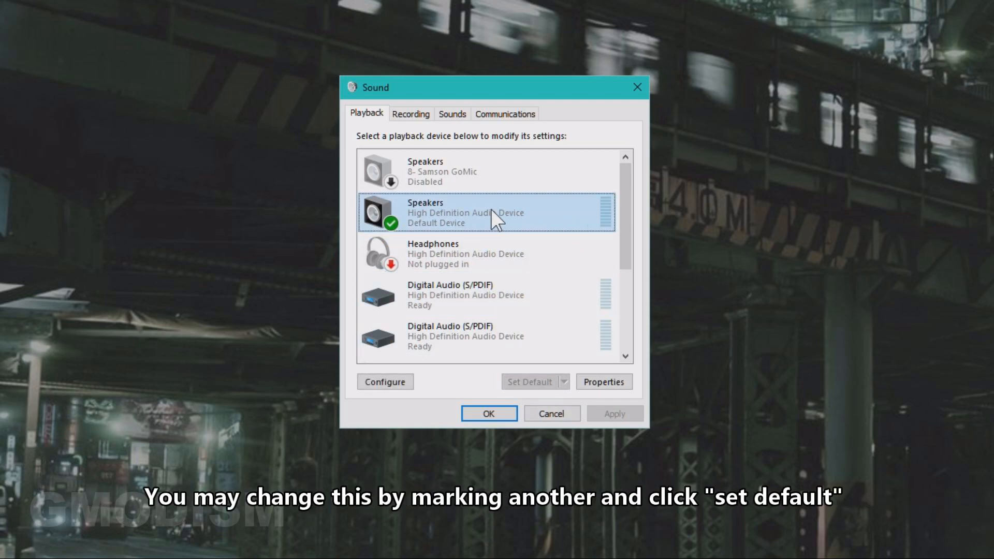
pyautogui.moveTo(484, 219)
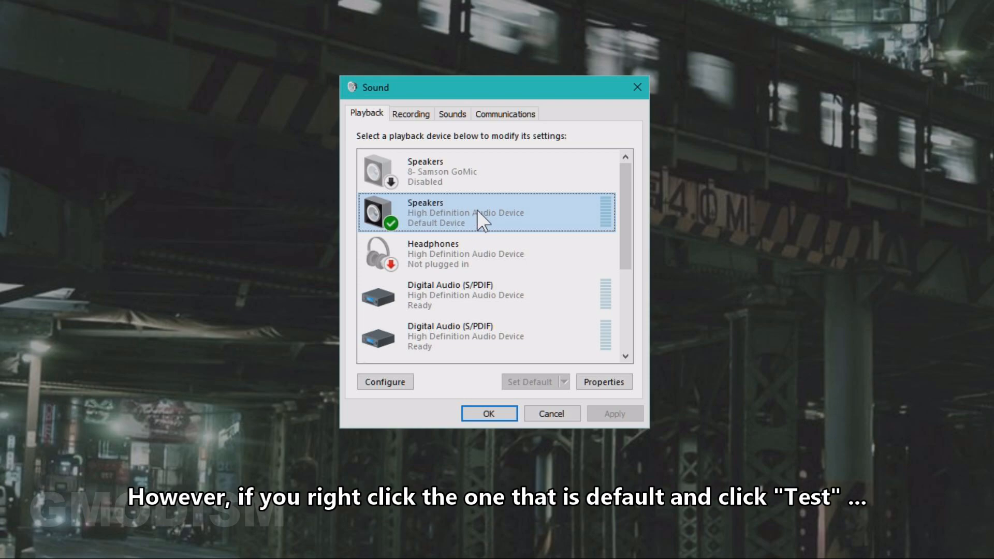
pyautogui.rightClick(466, 212)
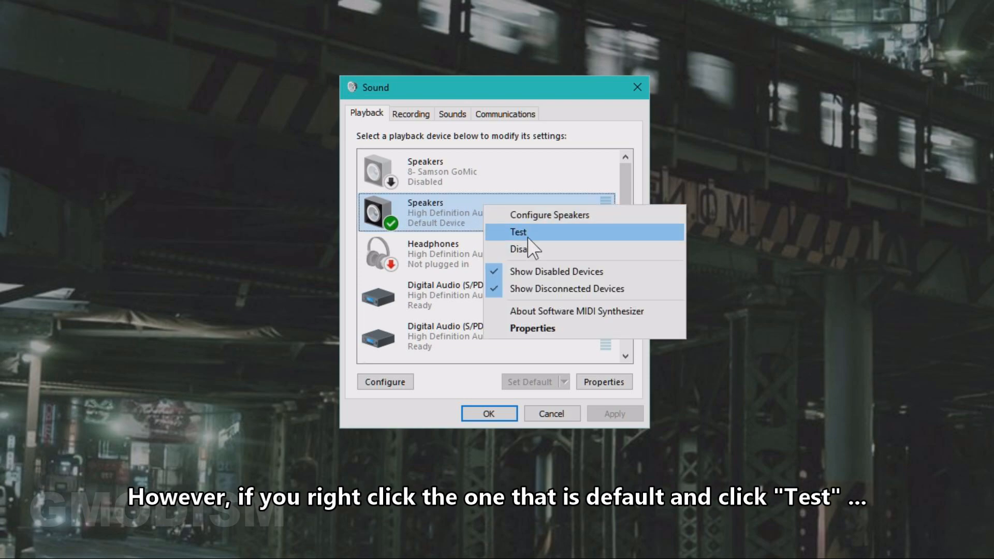
pyautogui.click(518, 231)
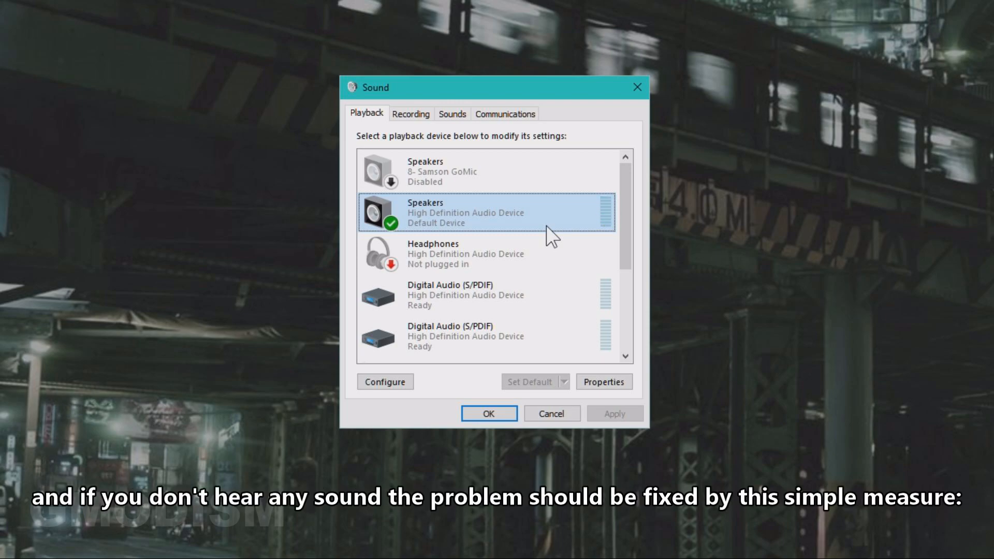
pyautogui.moveTo(540, 230)
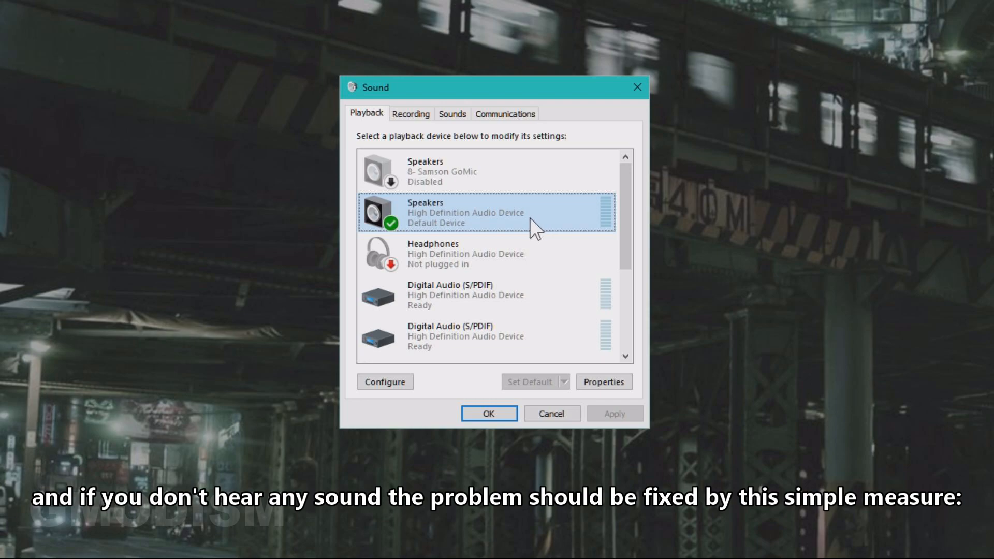
# Disable the Realtek Speakers device, then re-enable it as the default playback device
pyautogui.rightClick(463, 212)
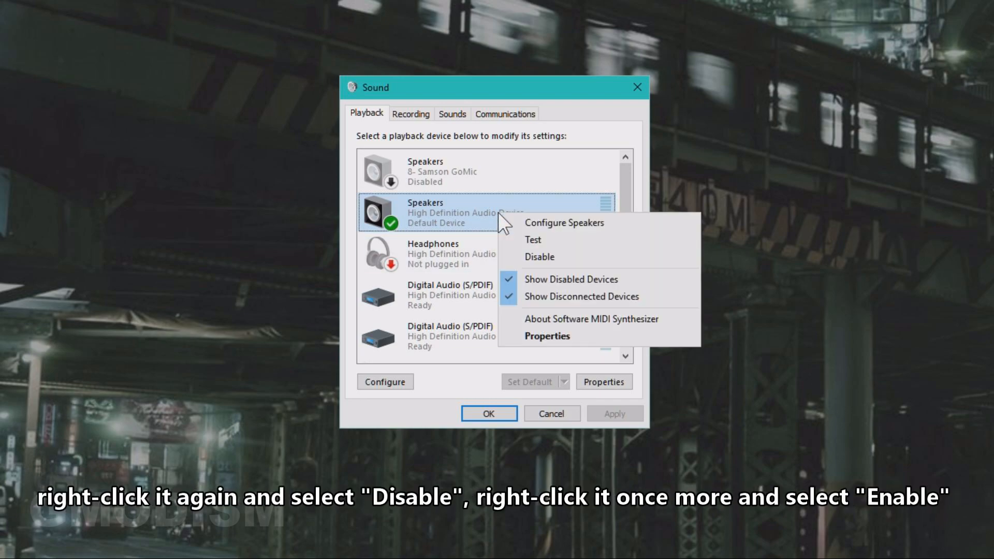
pyautogui.moveTo(539, 257)
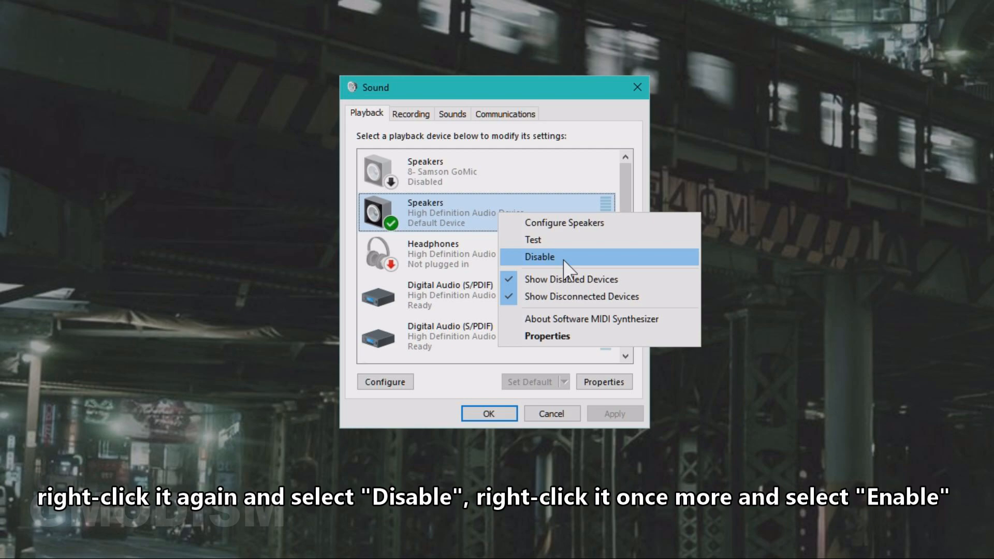
pyautogui.click(538, 257)
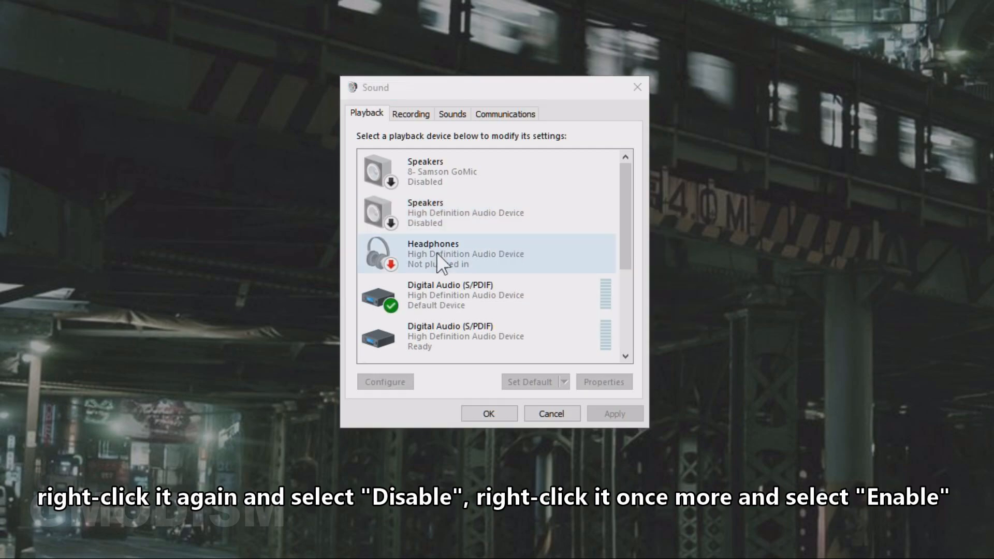
pyautogui.moveTo(444, 247)
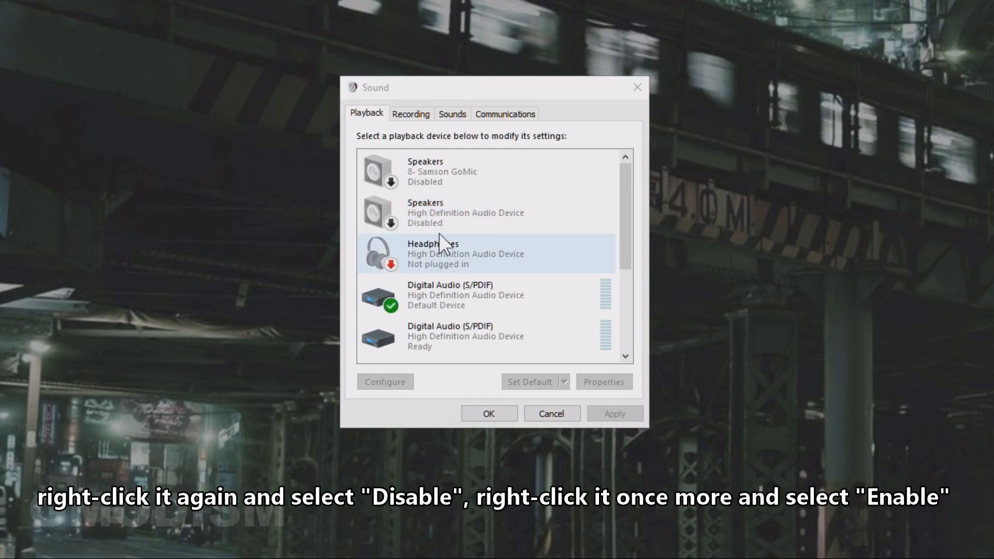
pyautogui.rightClick(444, 213)
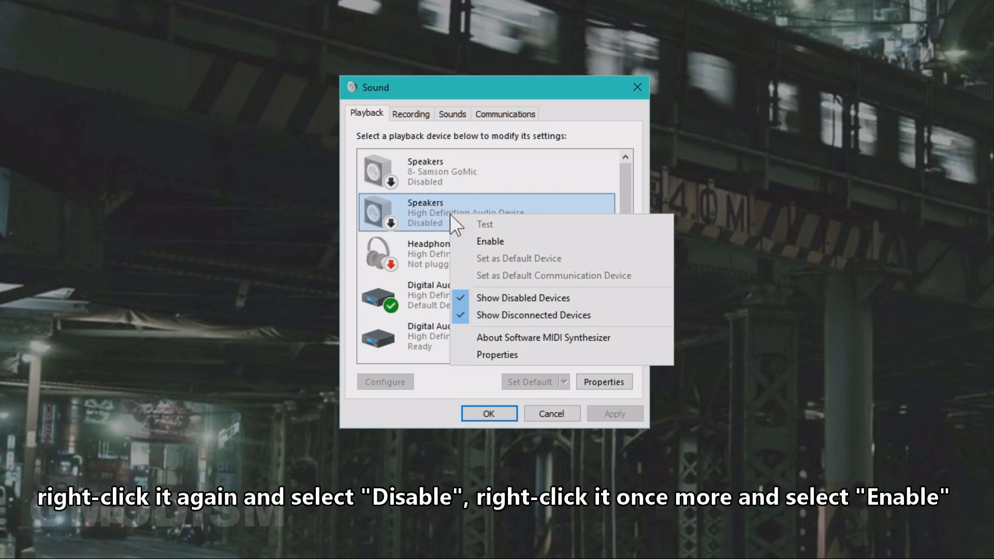
pyautogui.moveTo(498, 246)
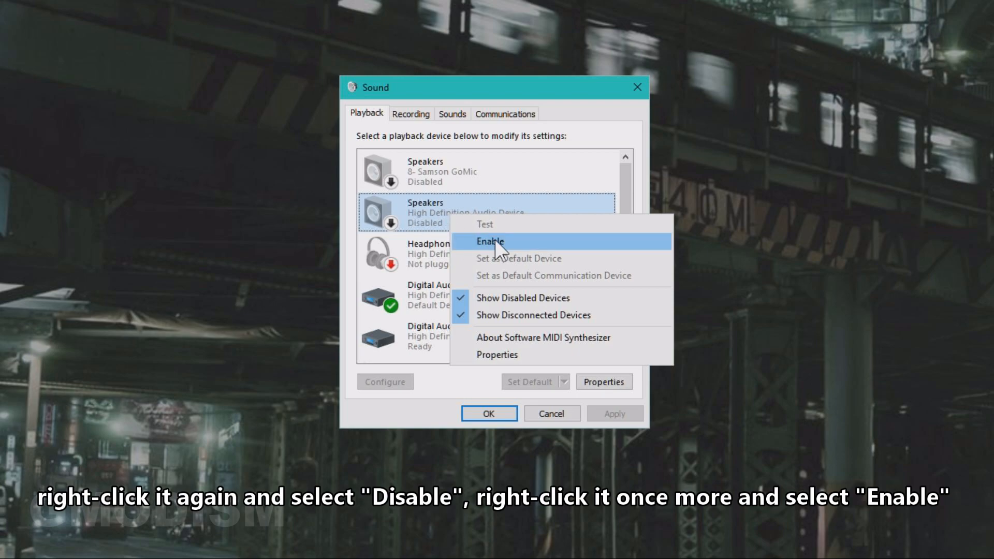
pyautogui.click(491, 242)
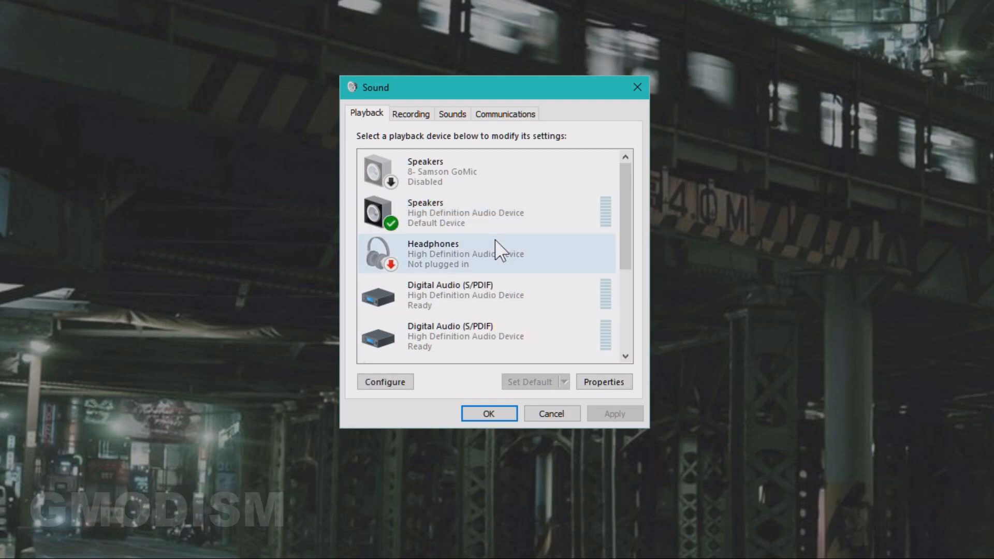
pyautogui.rightClick(444, 212)
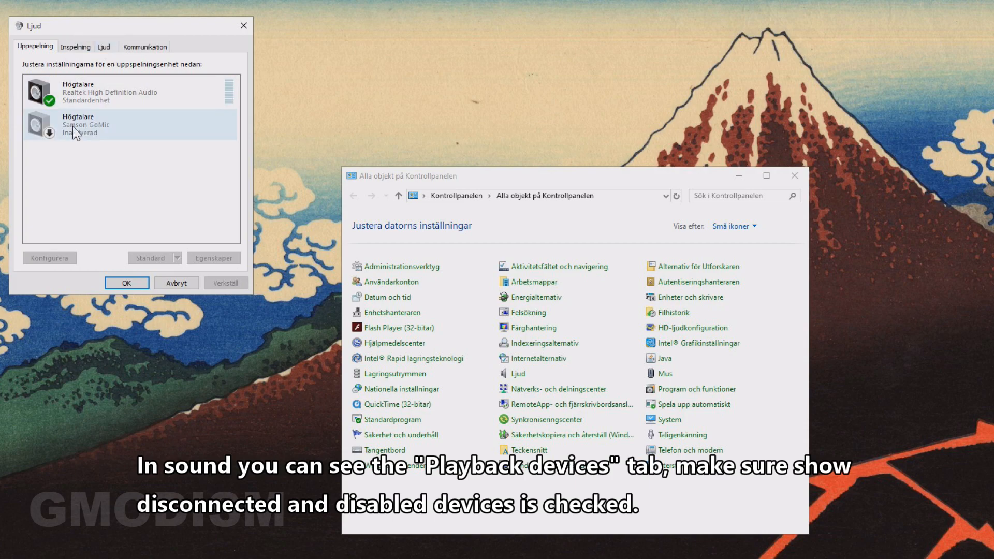
# Show disabled and disconnected playback devices so the disabled Samson GoMic appears
pyautogui.click(120, 92)
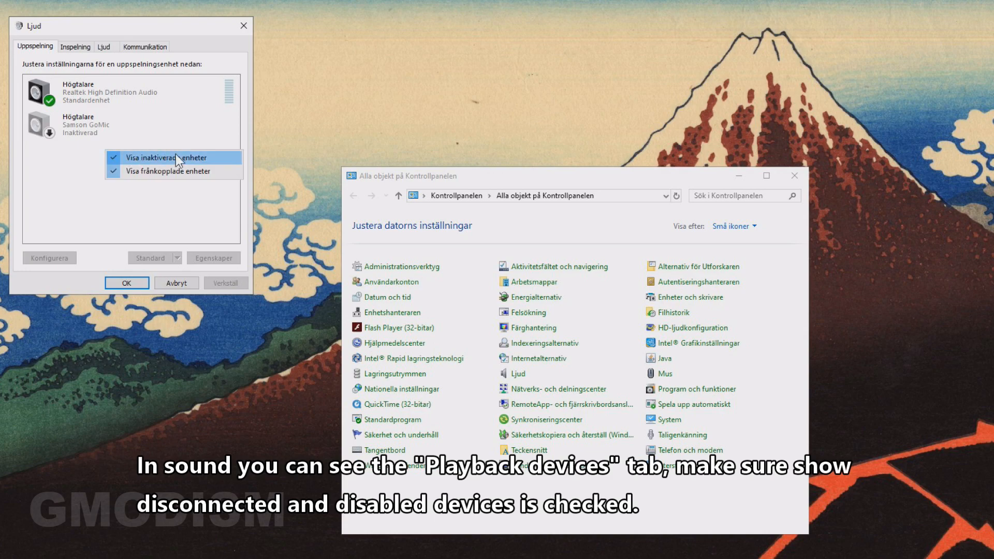
pyautogui.moveTo(176, 171)
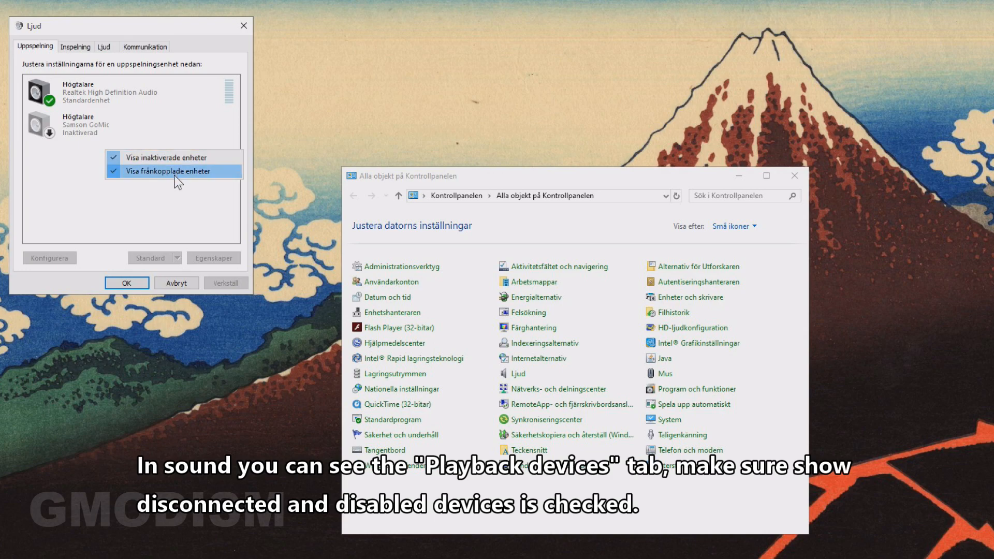
pyautogui.click(170, 171)
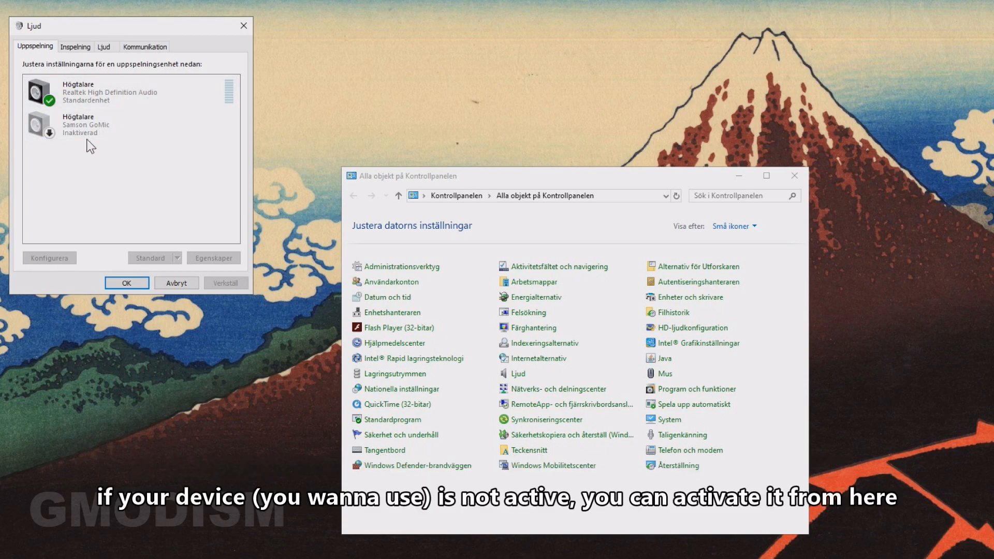
# Enable the disabled Samson GoMic speakers and play a test sound through them
pyautogui.rightClick(86, 124)
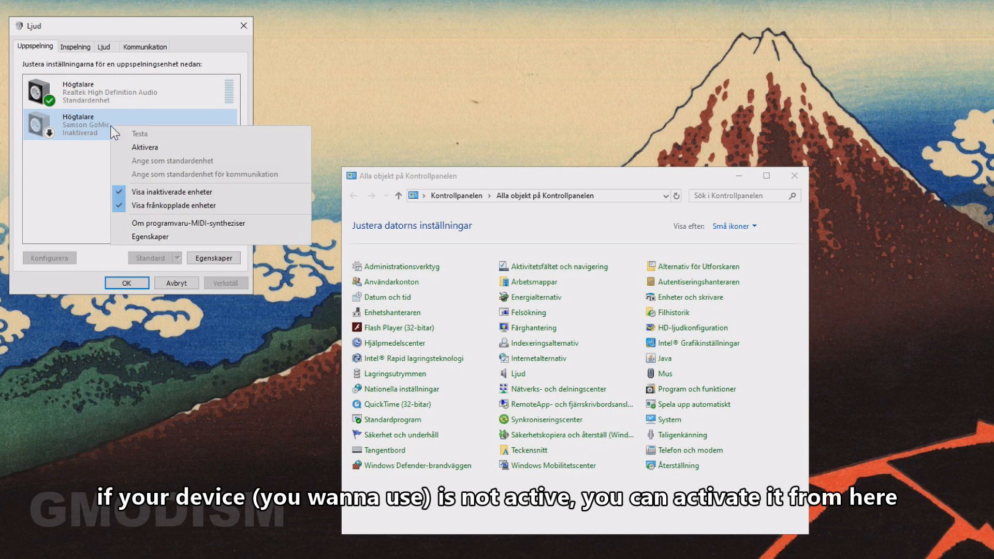
pyautogui.click(145, 146)
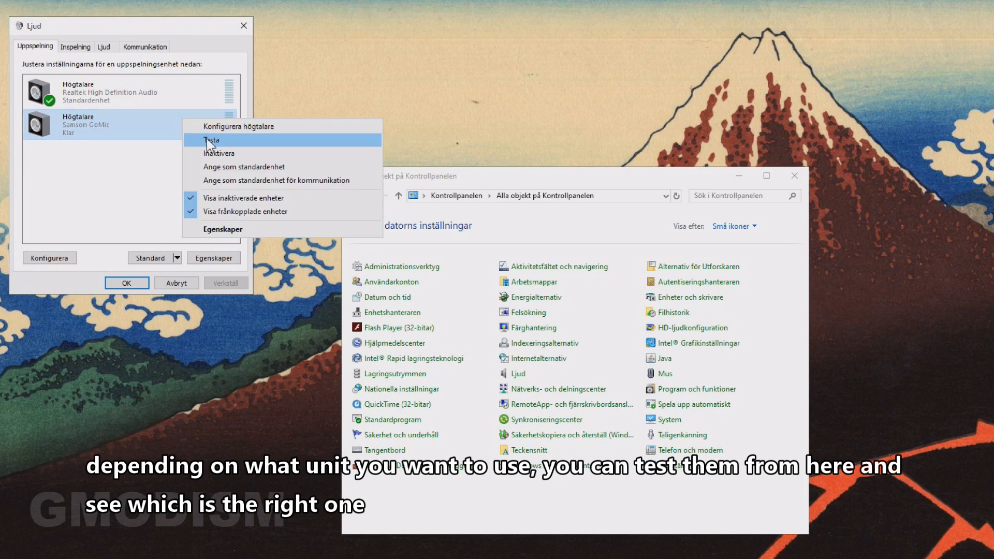
pyautogui.click(210, 140)
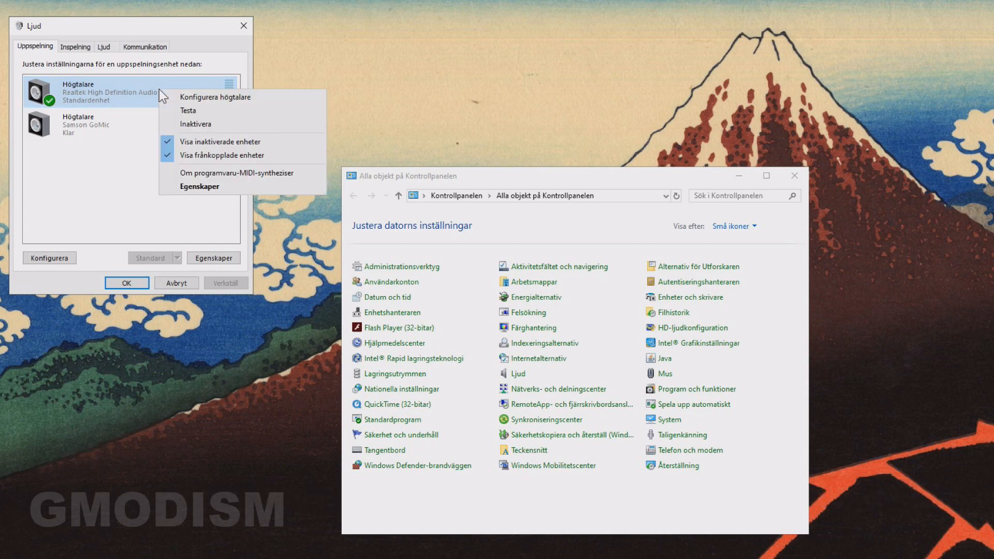
pyautogui.moveTo(192, 110)
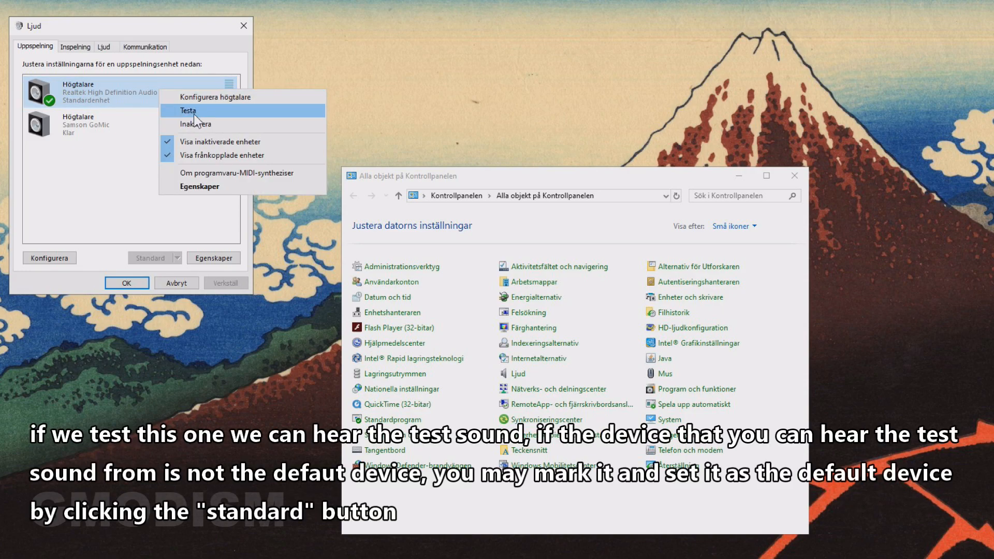
# Play a test sound through the default Realtek speakers
pyautogui.click(188, 111)
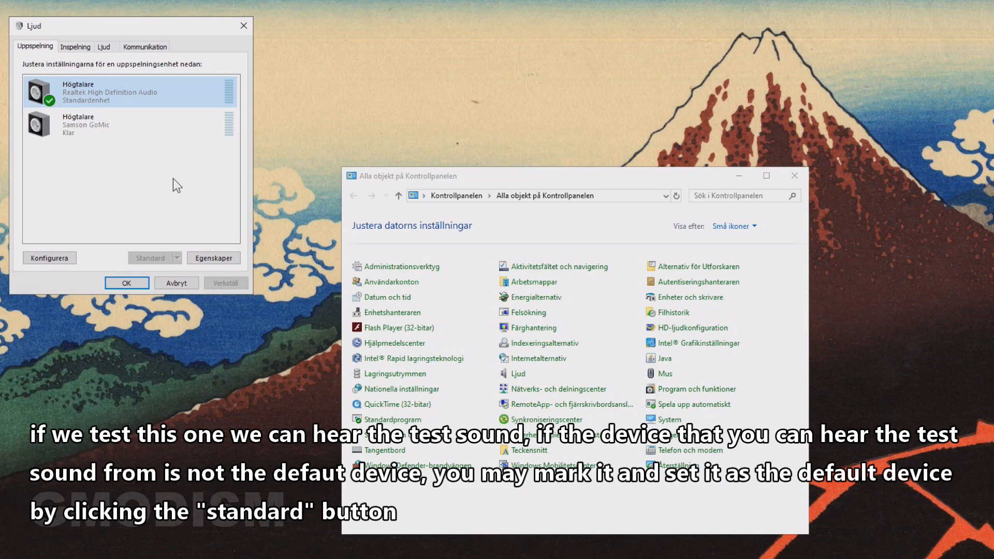
pyautogui.moveTo(174, 115)
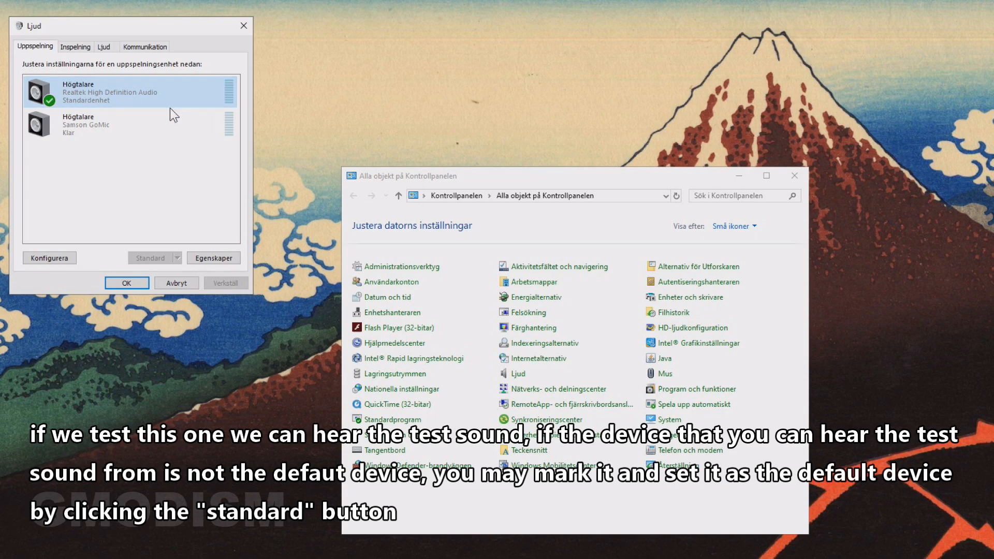
pyautogui.moveTo(174, 68)
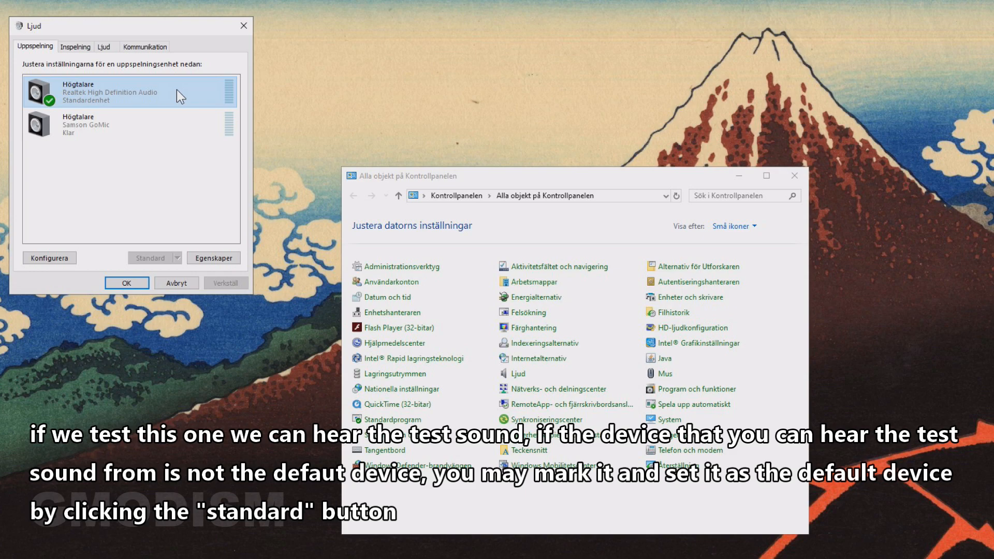
pyautogui.moveTo(157, 262)
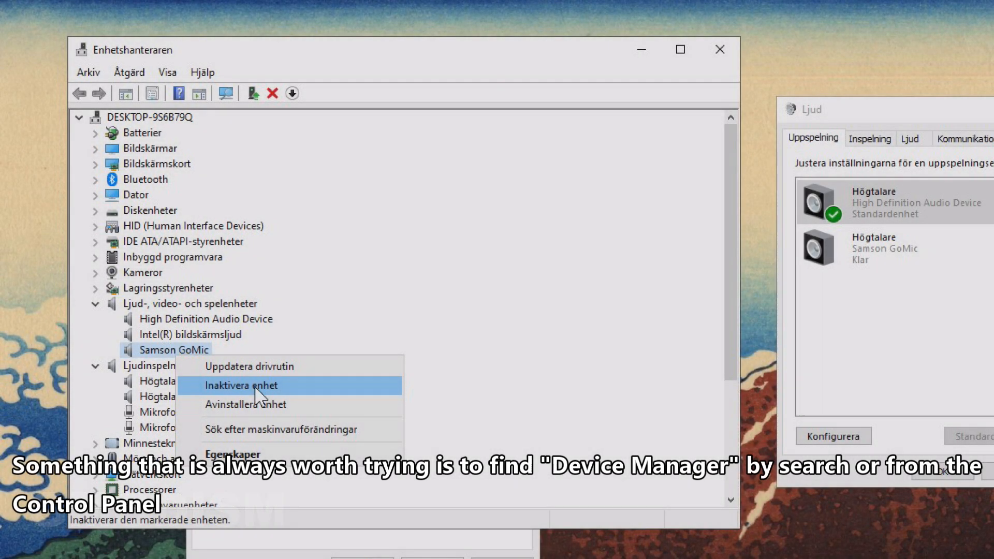
# Disable the Samson GoMic and Intel display audio devices, confirming the warning
pyautogui.click(242, 385)
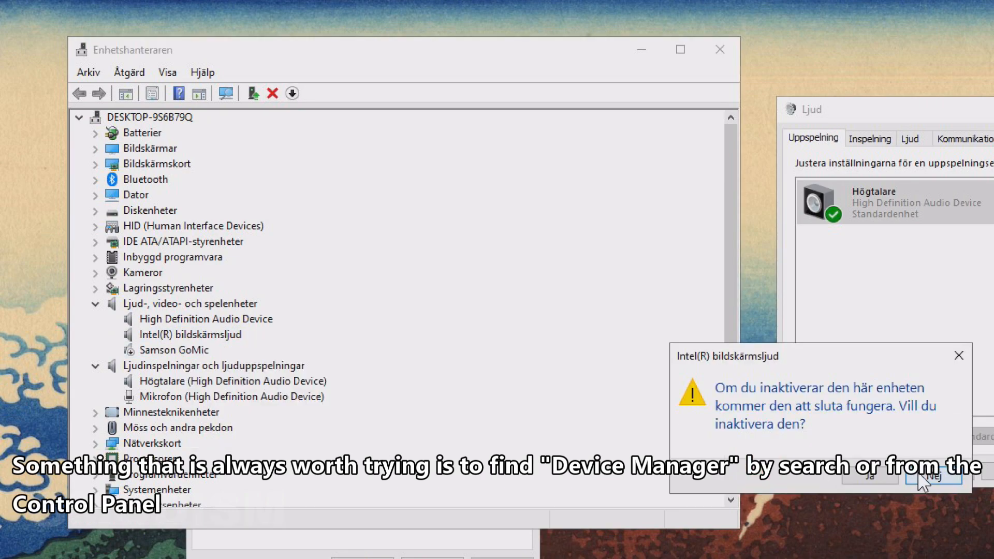
pyautogui.click(933, 477)
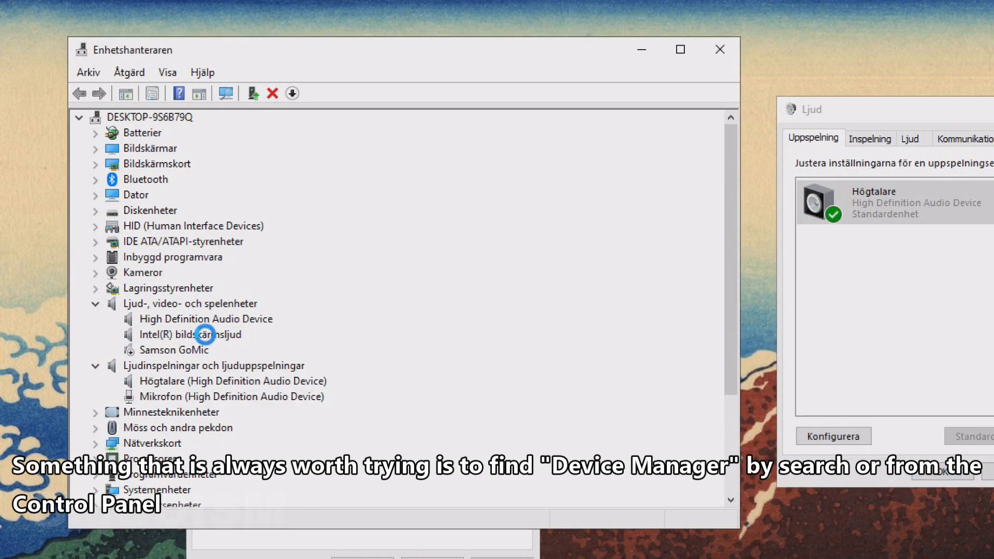
pyautogui.click(190, 335)
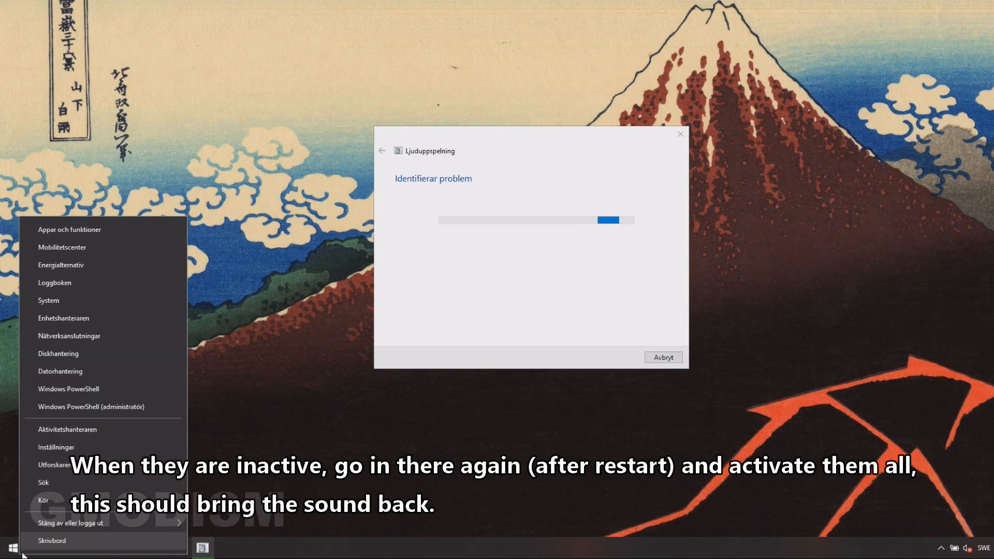
# From Device Manager, re-enable the High Definition Audio Device among the sound controllers
pyautogui.click(76, 325)
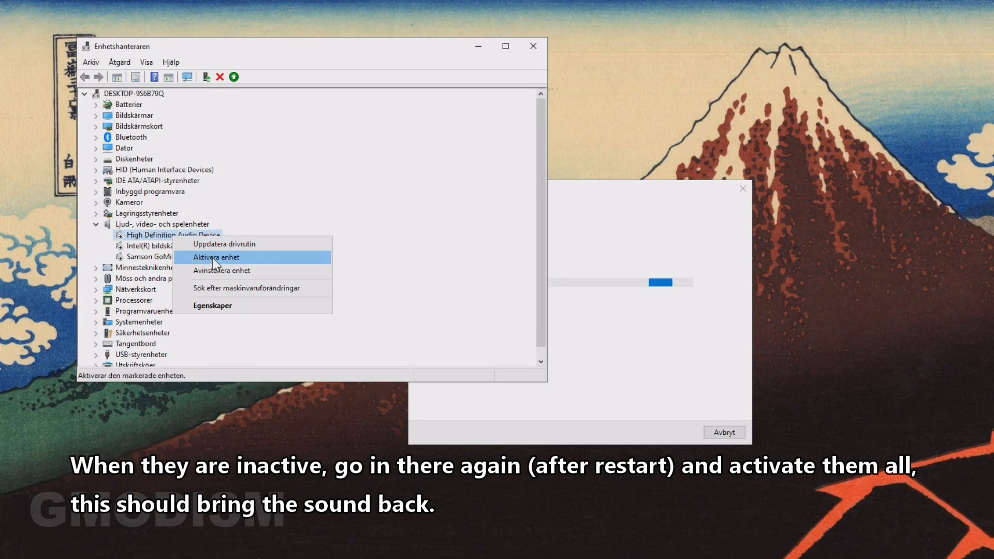
pyautogui.click(215, 257)
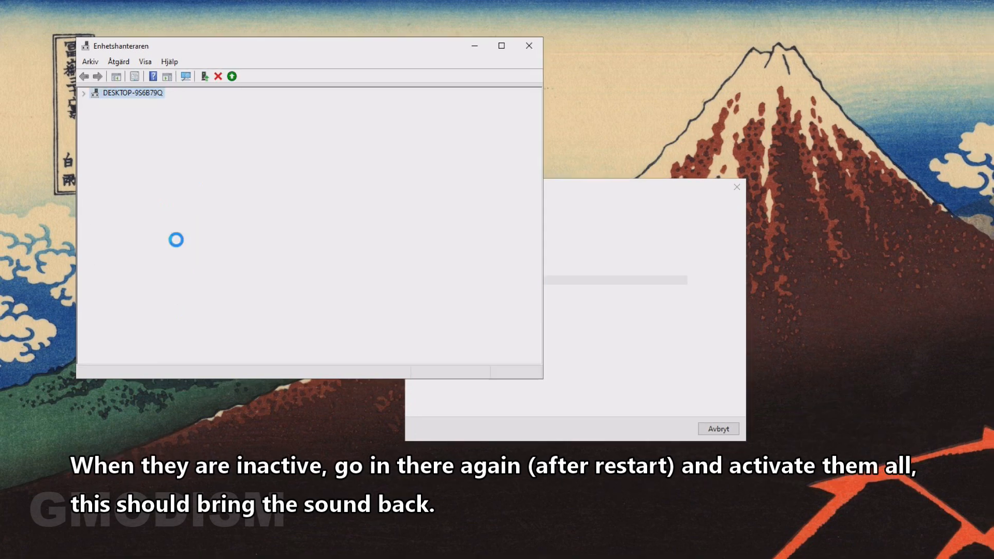
pyautogui.rightClick(149, 244)
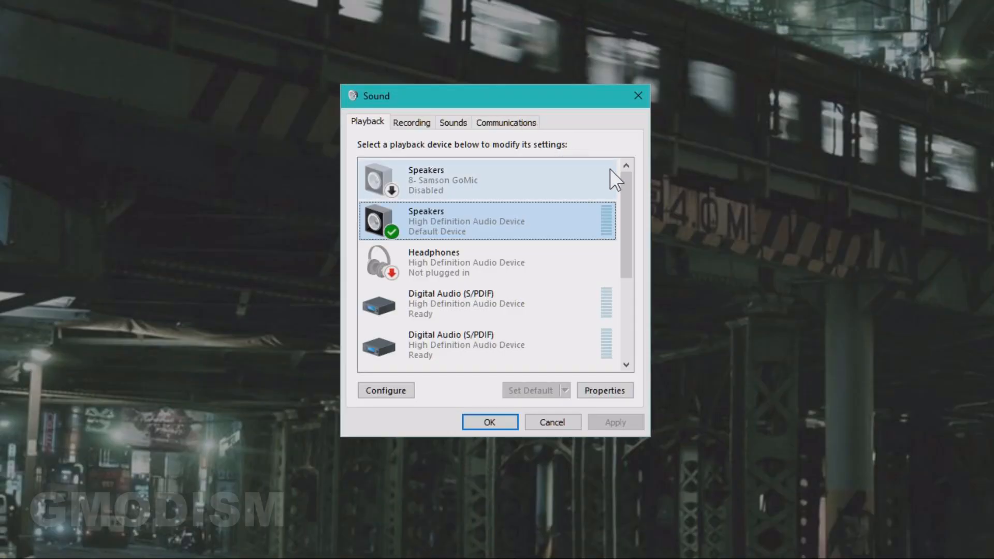
pyautogui.moveTo(640, 202)
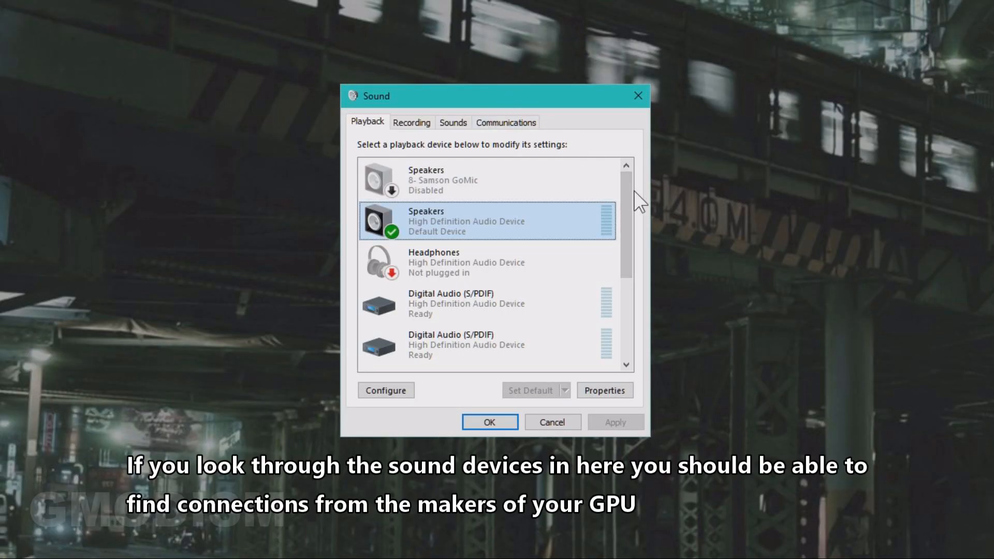
# Scroll the Playback list to the NVIDIA Output entries and select one reported as not plugged in
pyautogui.scroll(-3)
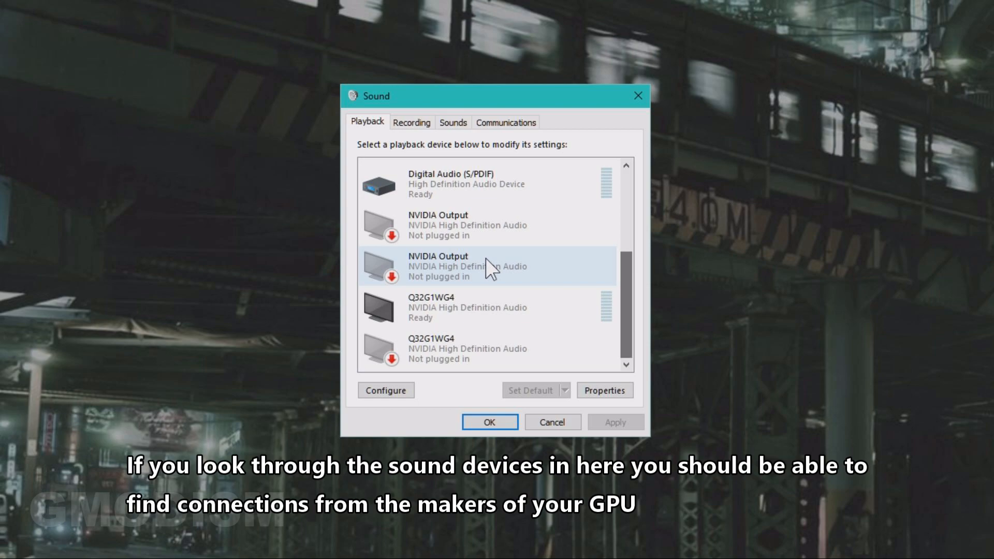
pyautogui.click(481, 266)
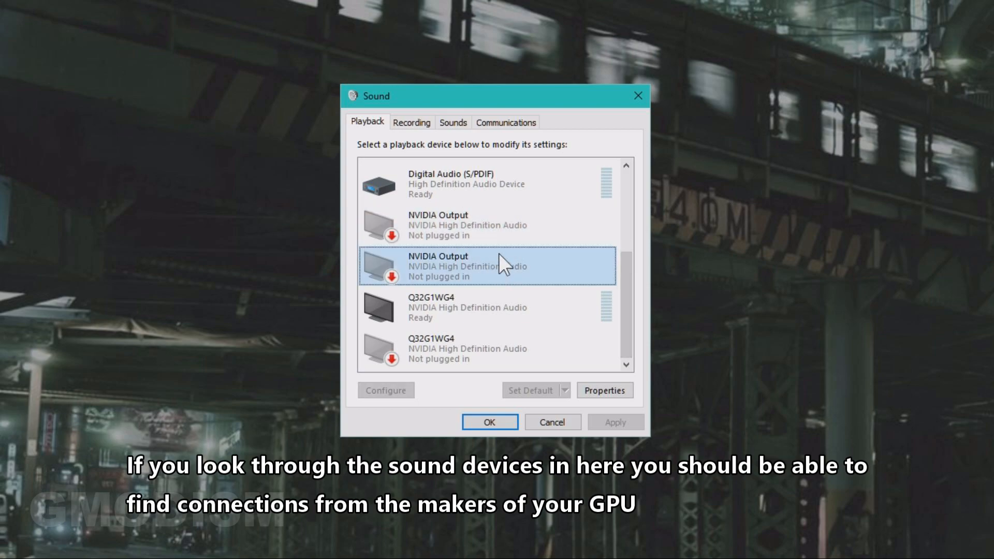
pyautogui.moveTo(505, 215)
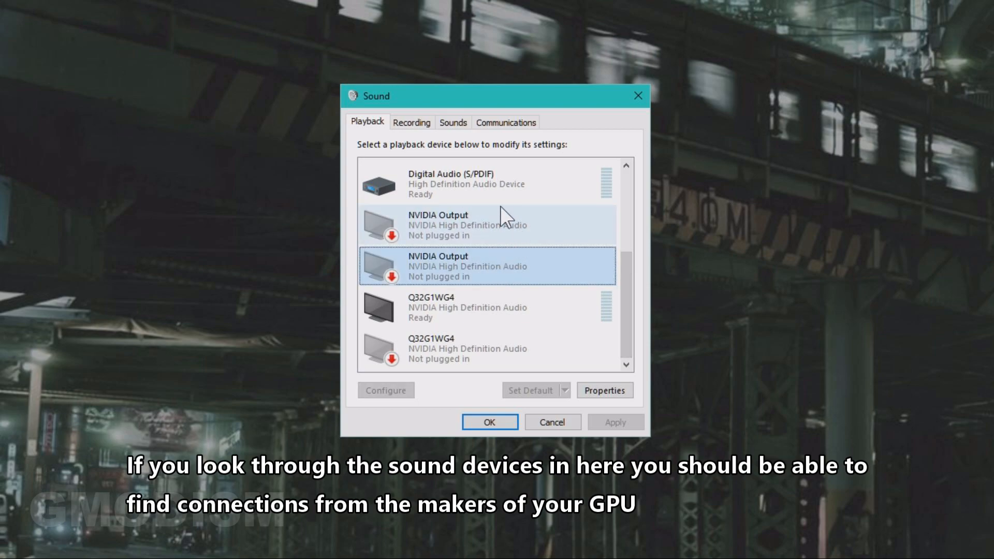
pyautogui.moveTo(504, 224)
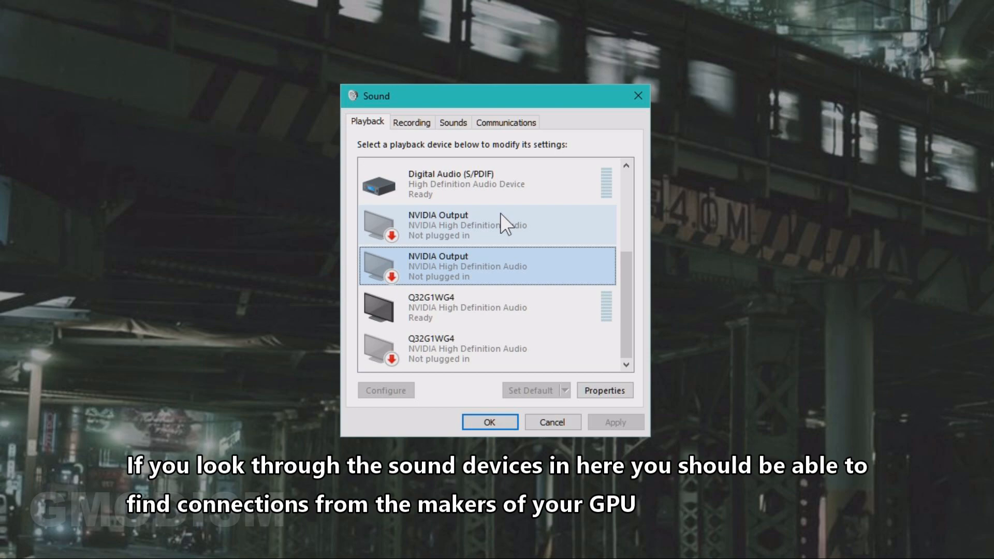
pyautogui.moveTo(538, 251)
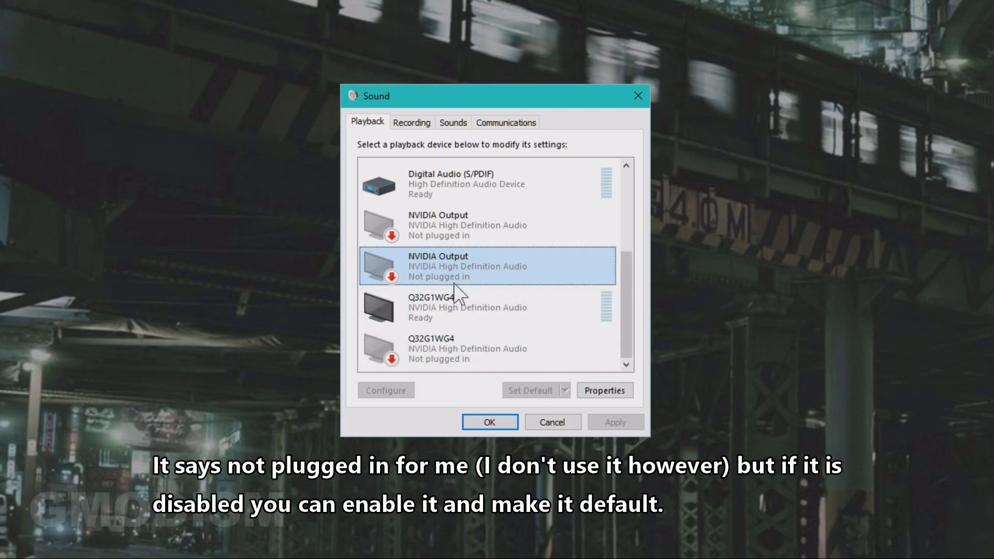
pyautogui.rightClick(465, 267)
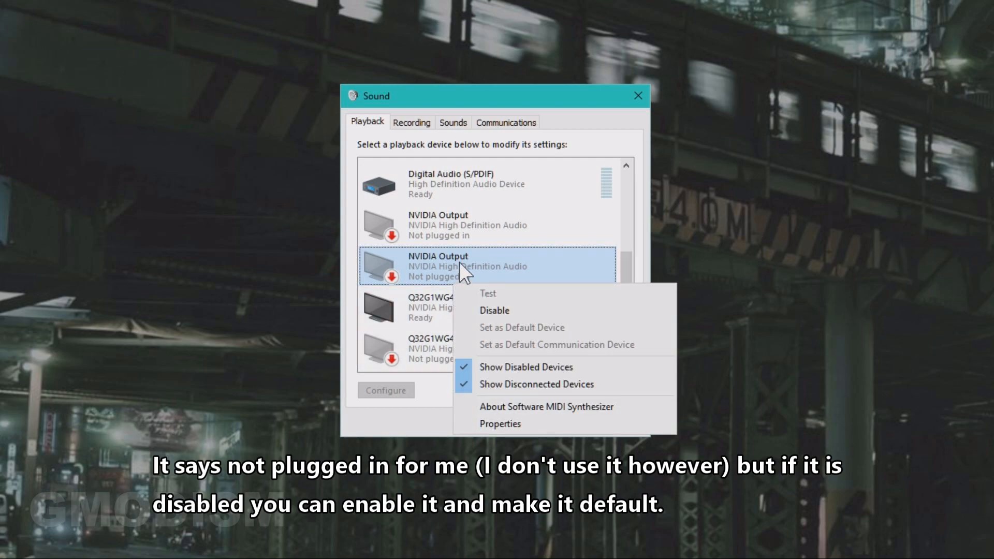
pyautogui.moveTo(464, 229)
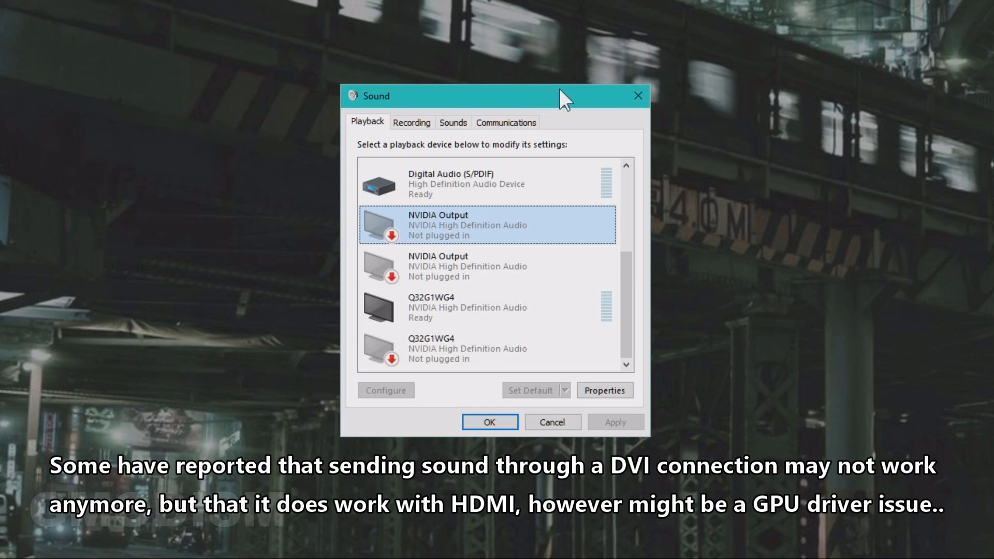
pyautogui.moveTo(583, 108)
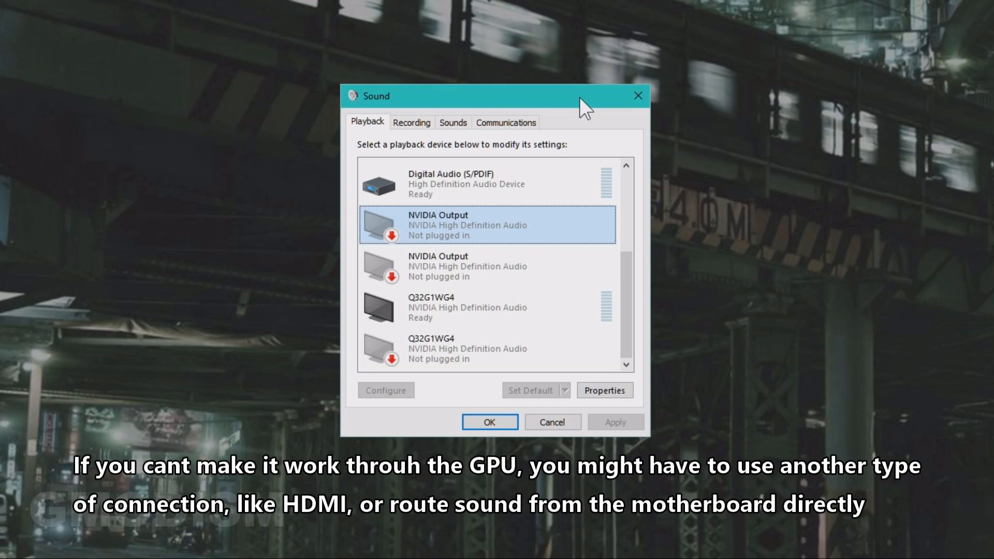
pyautogui.moveTo(576, 196)
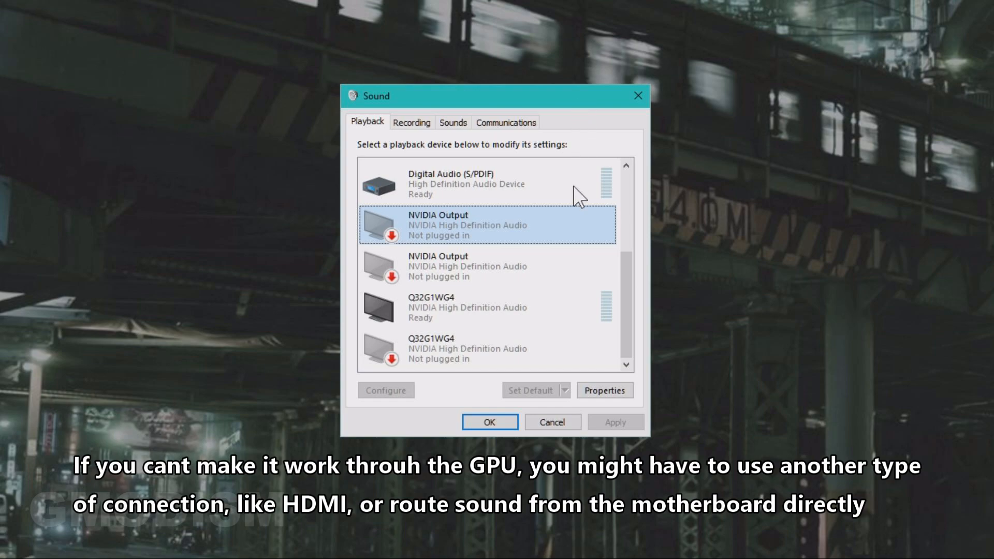
pyautogui.moveTo(638, 317)
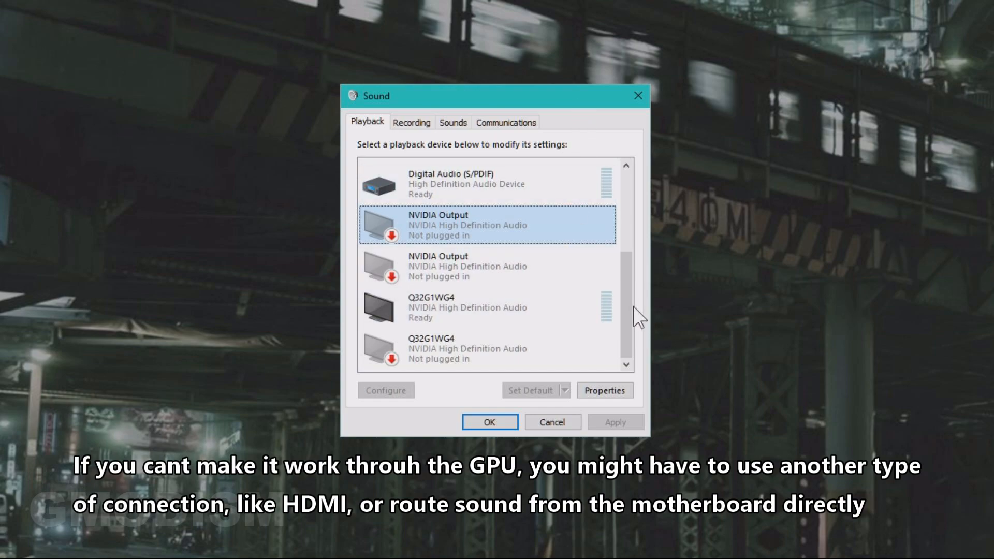